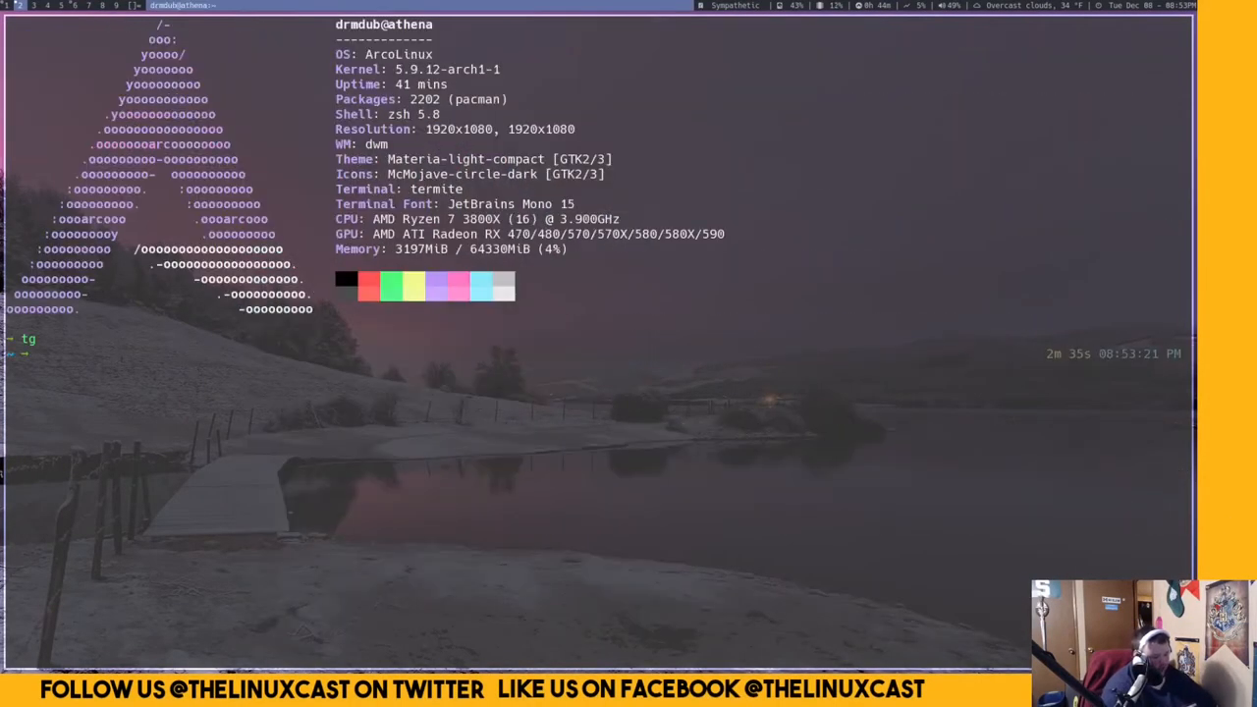
Launch the tg client from the shell, showing the chat list and ArcoLinux group history
key("Return")
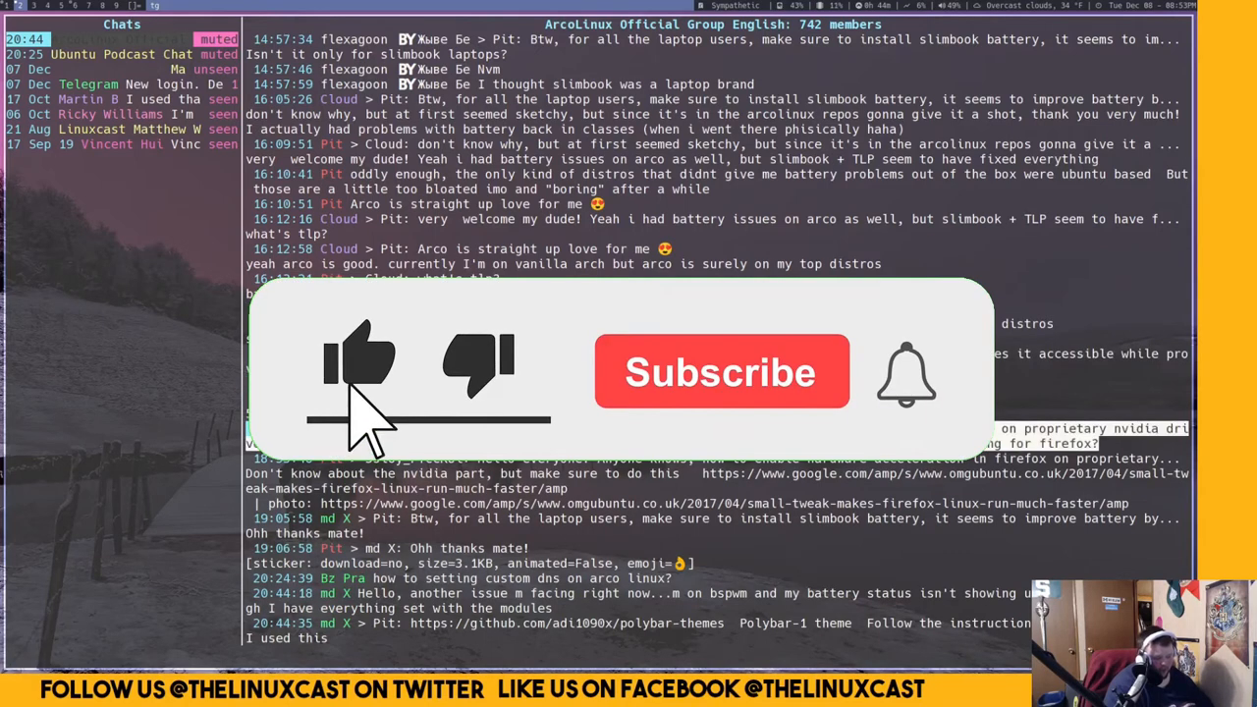
Scroll back through the ArcoLinux group history before showing the chat keybindings list
left_click(723, 374)
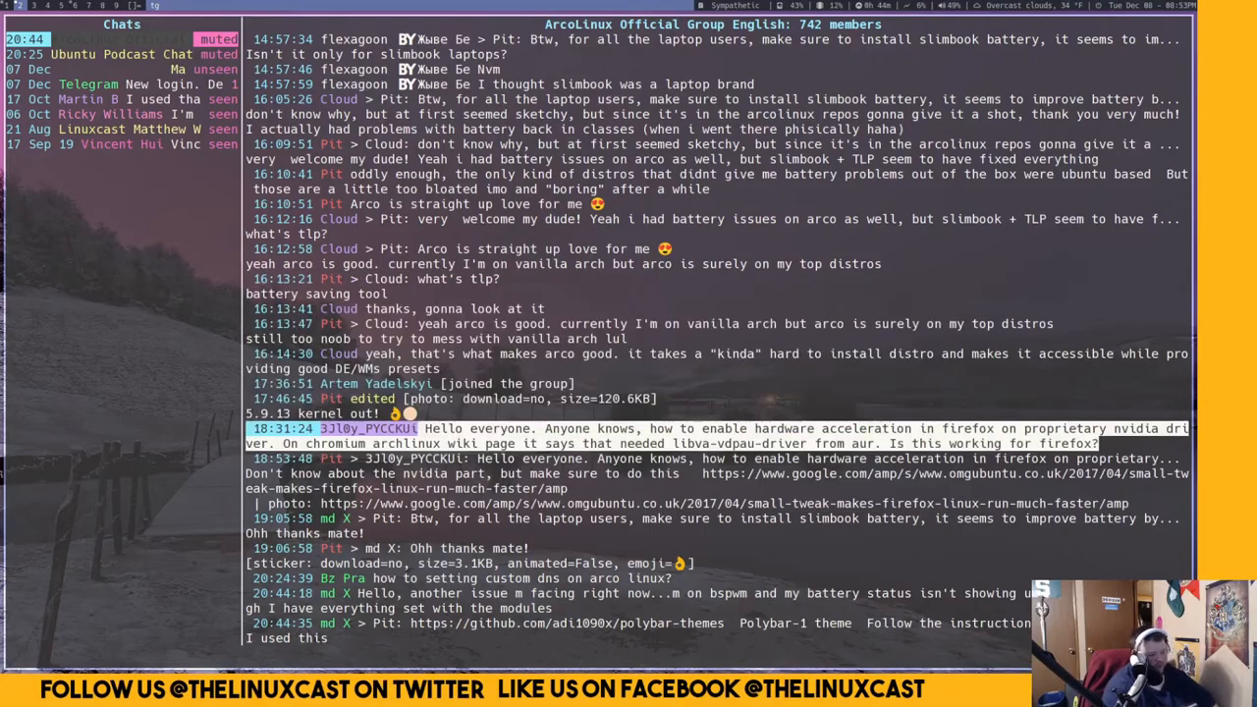
scroll("up", 3)
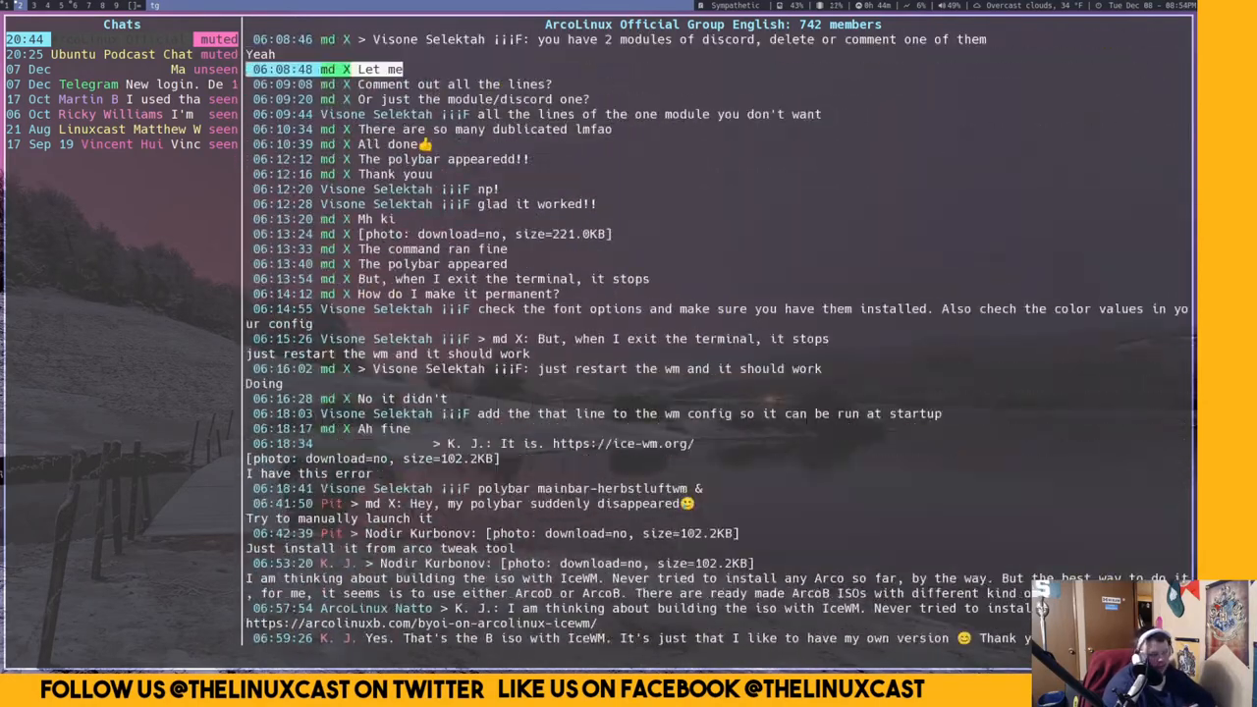
scroll("up", 3)
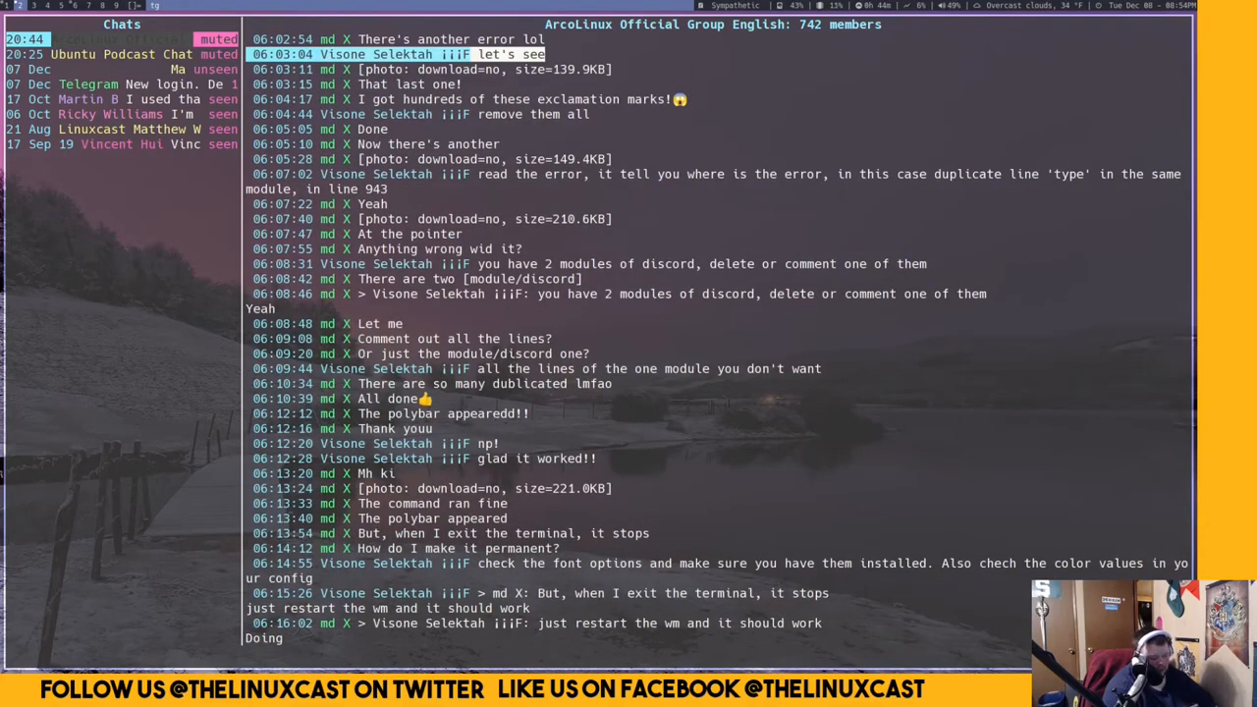
scroll("down", 3)
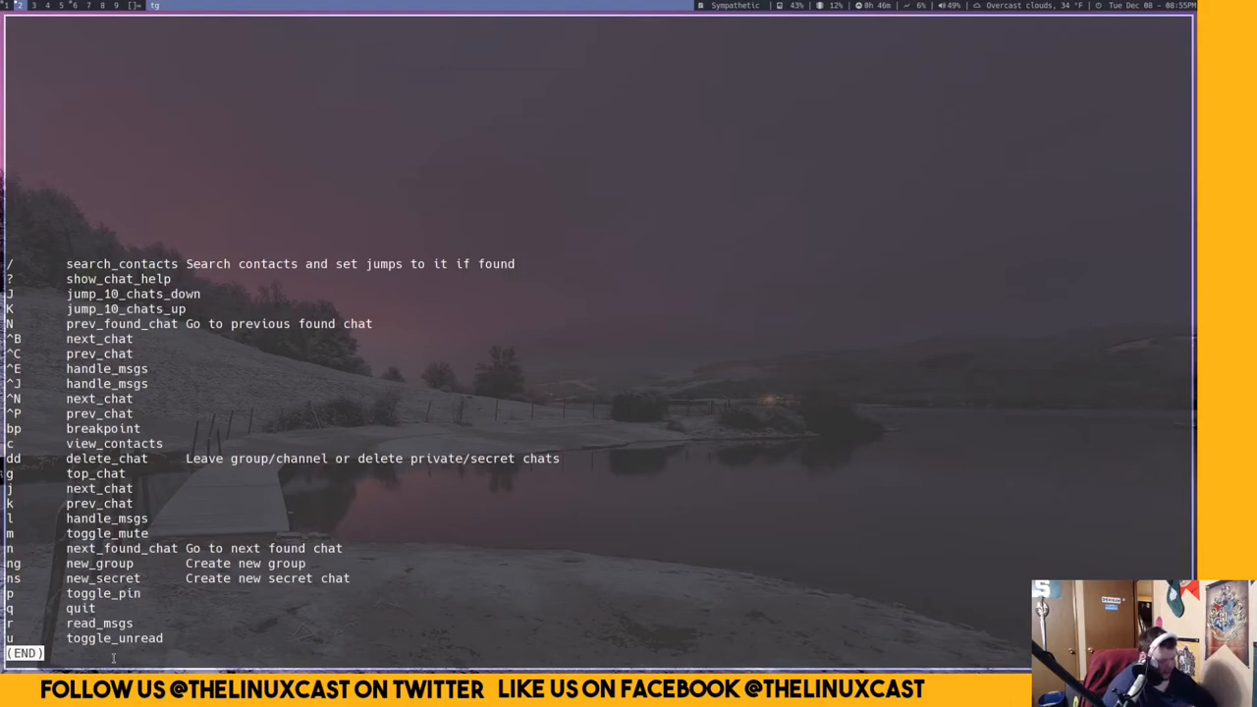
Dismiss the chat keybindings list with q to move on to the message-level help
key("q")
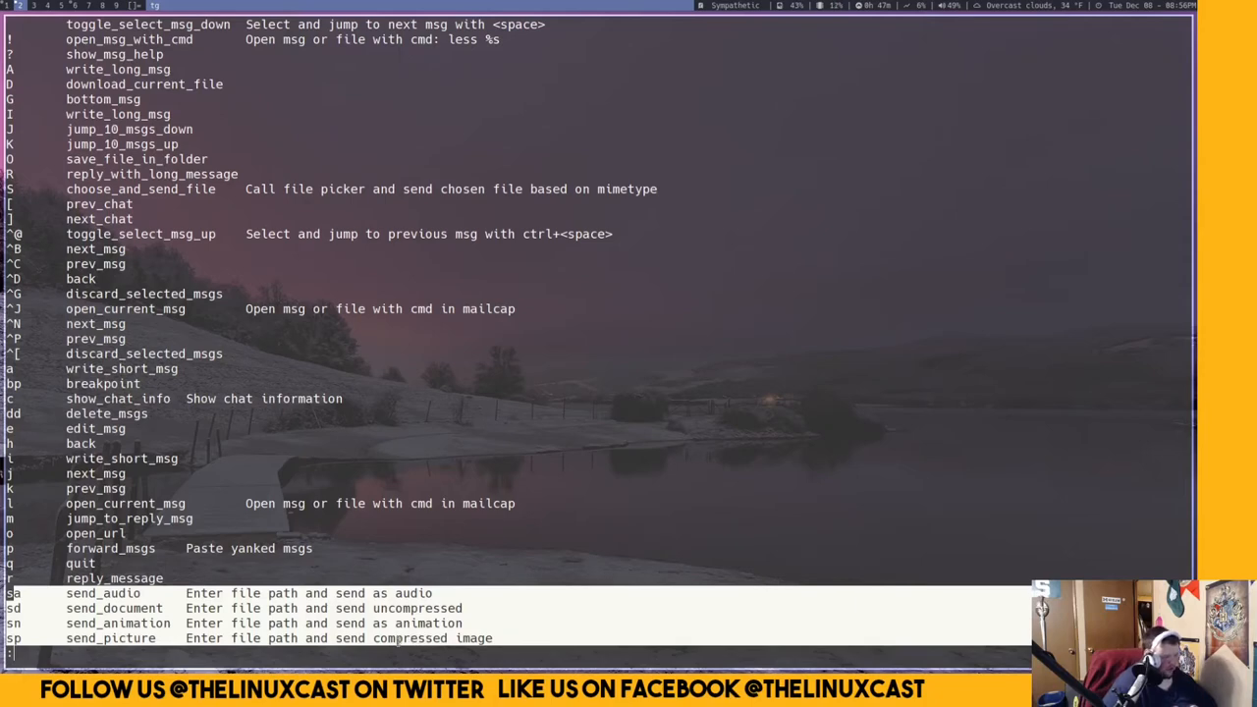
Scroll through the message keybindings list and return to the ArcoLinux group conversation
scroll("down", 3)
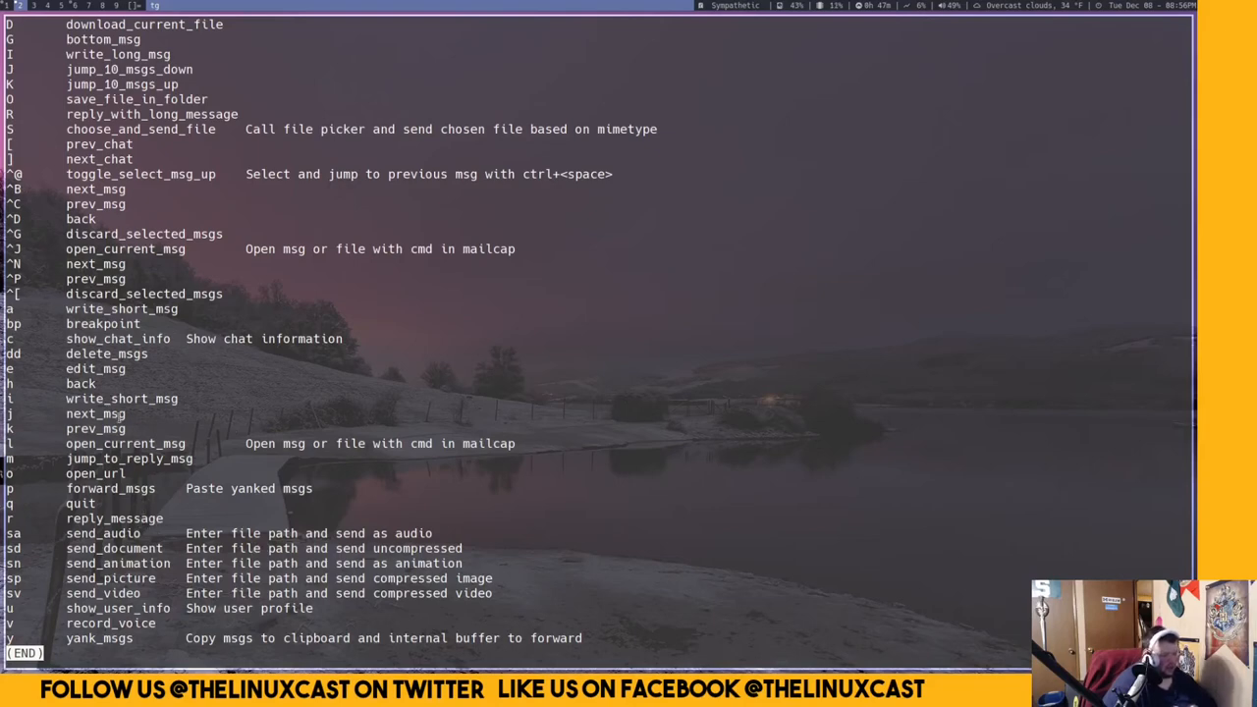
double_click(95, 370)
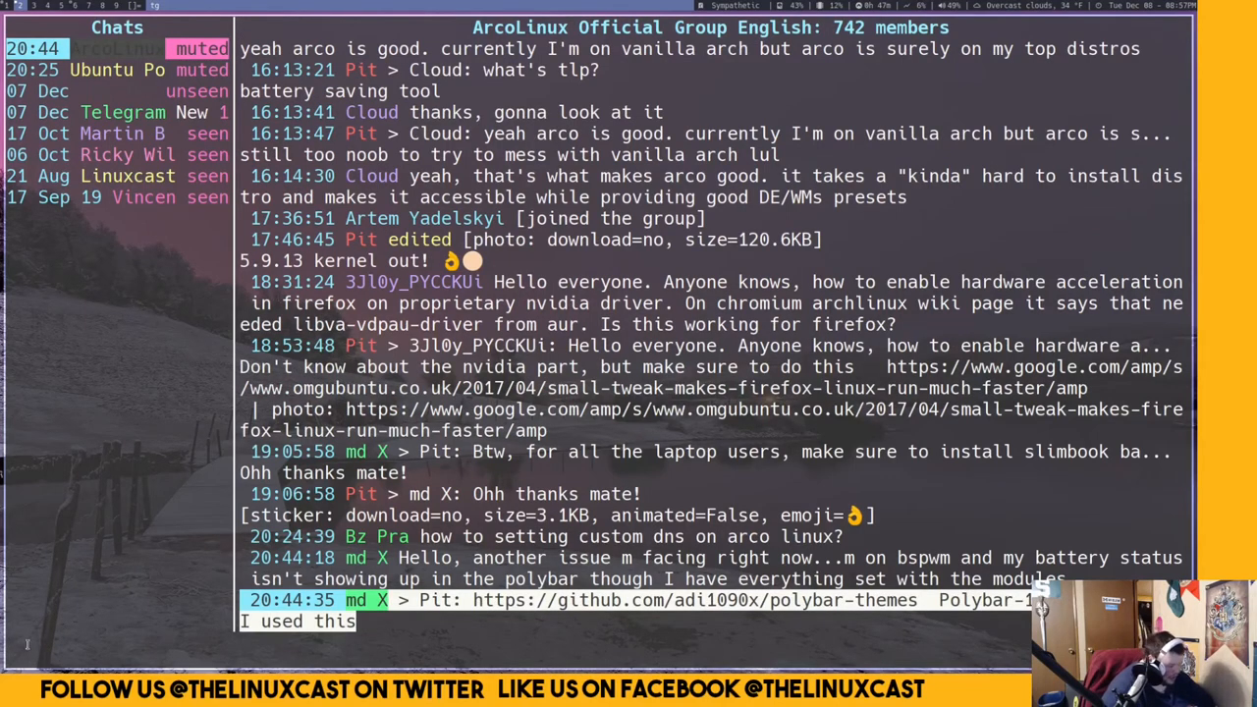
Begin a new long message in vim, starting with the text 'This is a'
type("This is a")
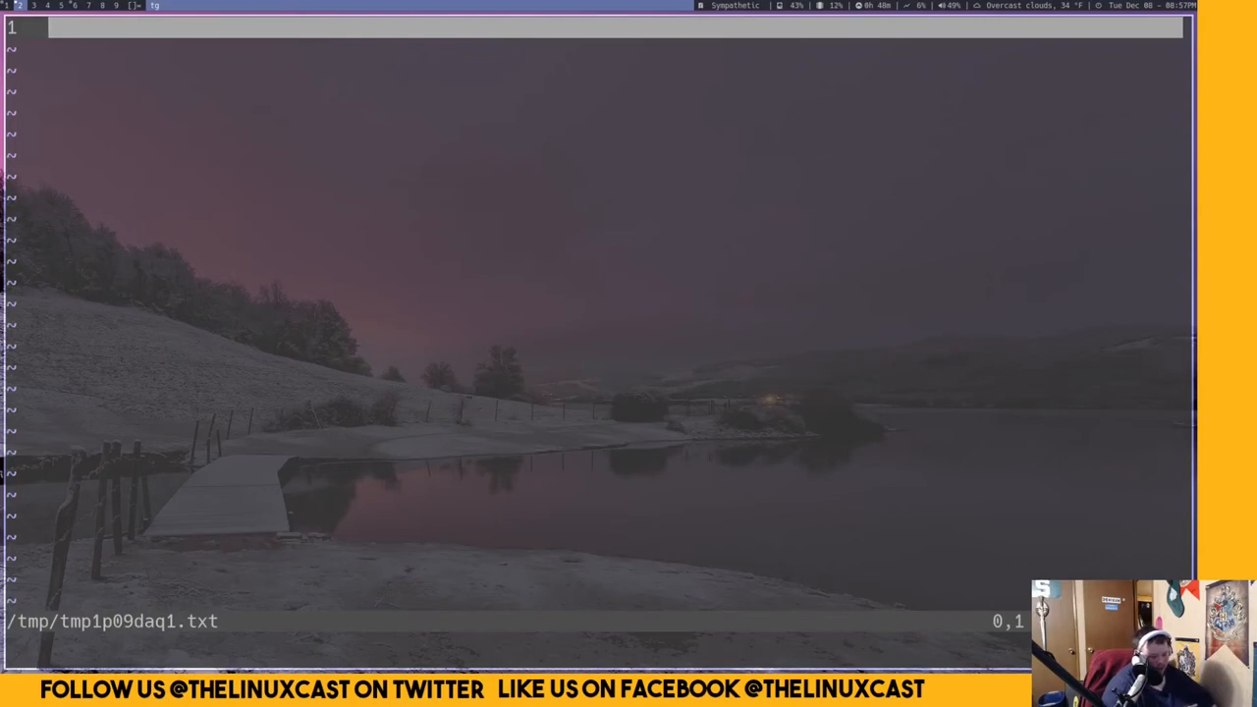
Draft 'This is a message' over three lines in vim, then quit without saving via ZQ
type("This")
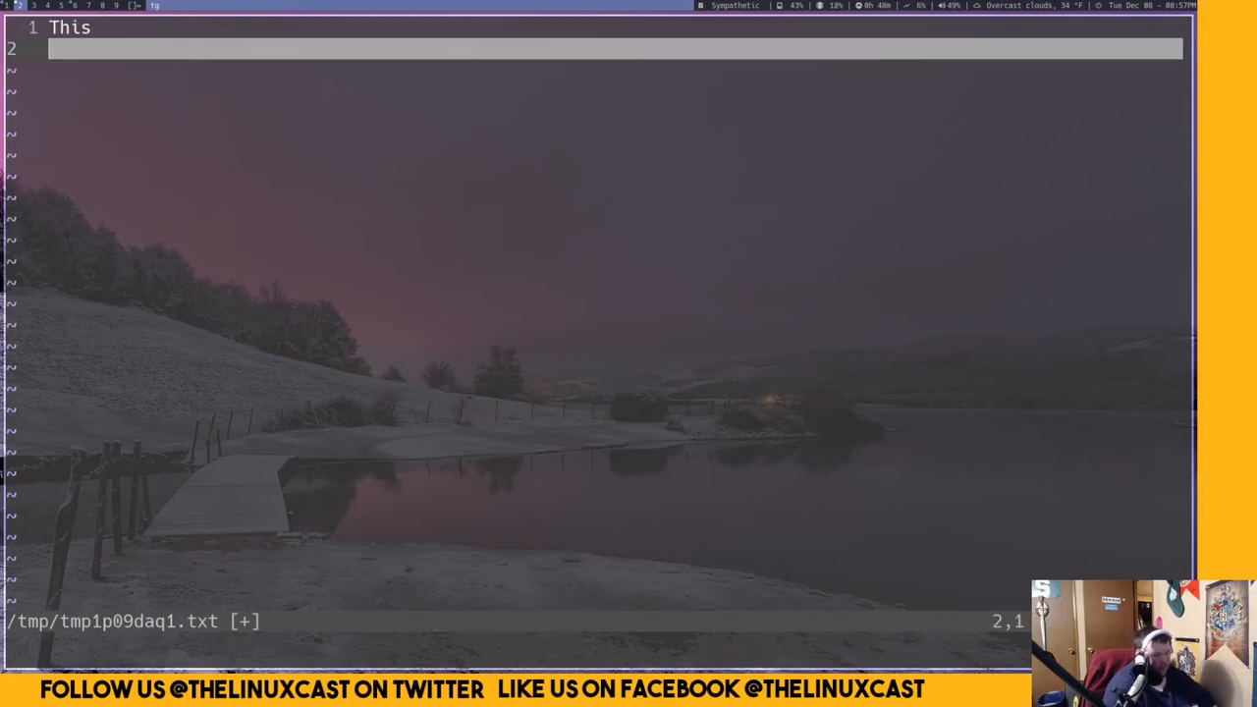
type("is a")
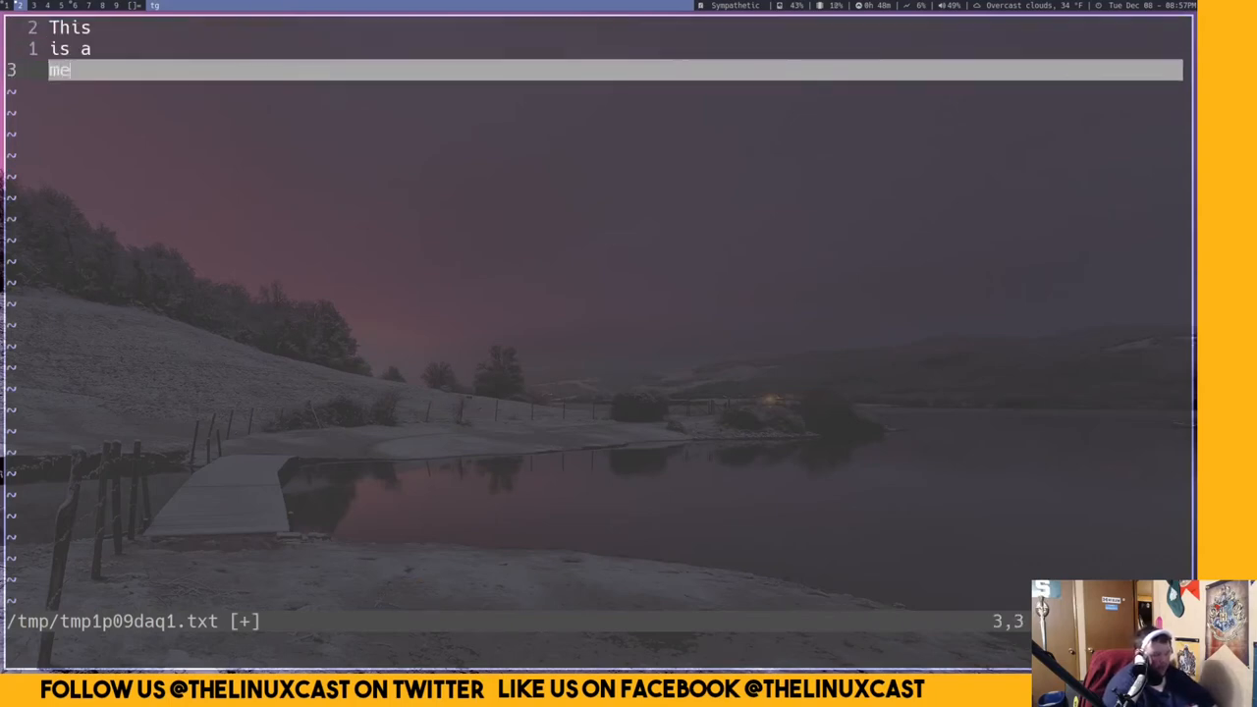
type("ssage")
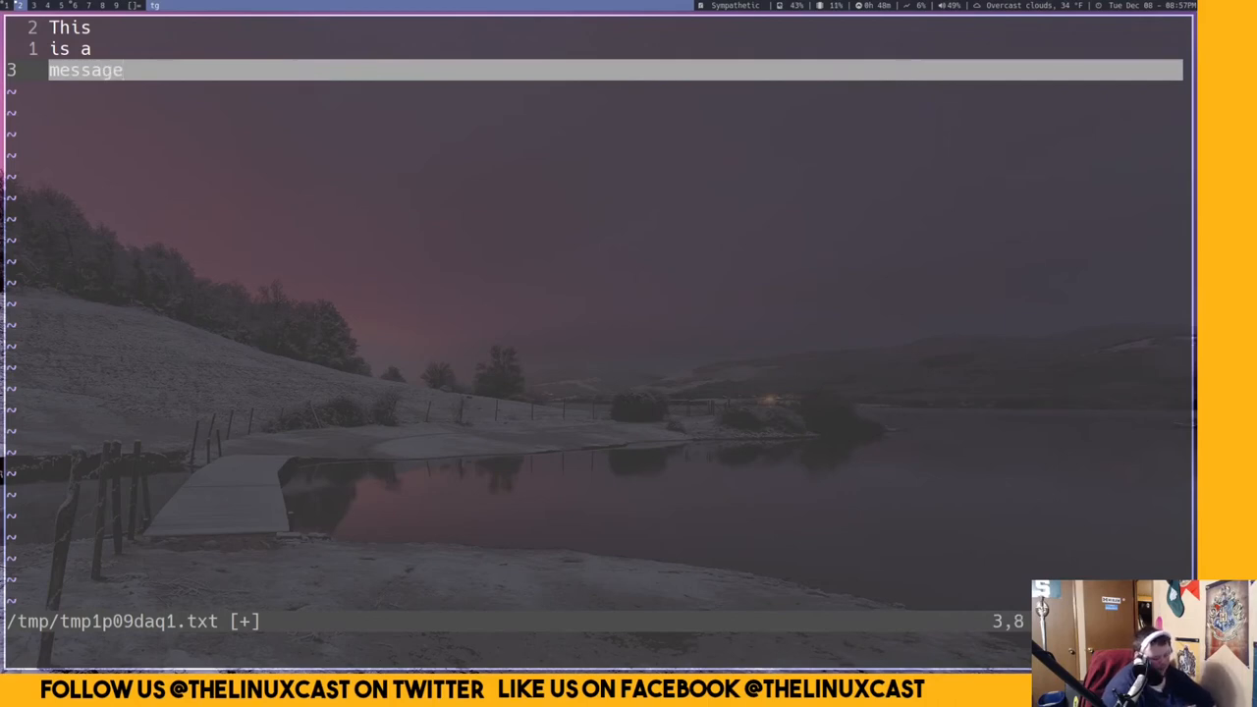
type("ZQ")
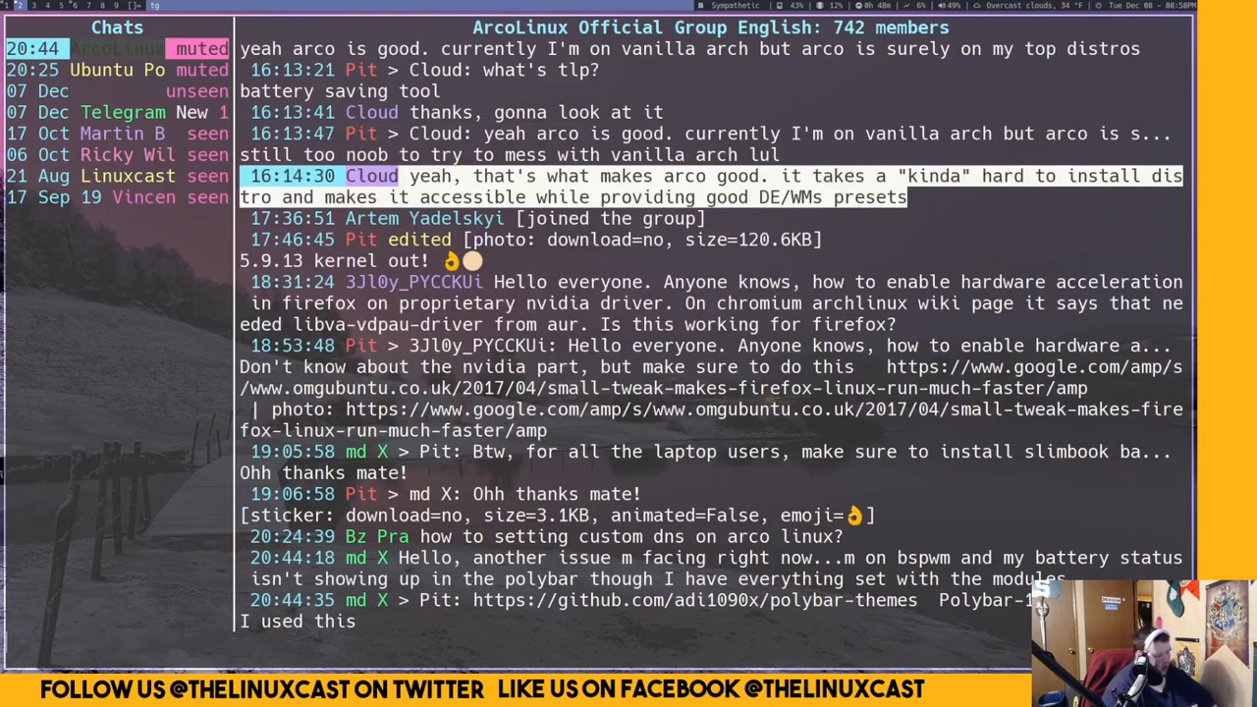
Draft 'This is a reply' beneath the quoted ArcoLinux message in the reply editor
type("this i")
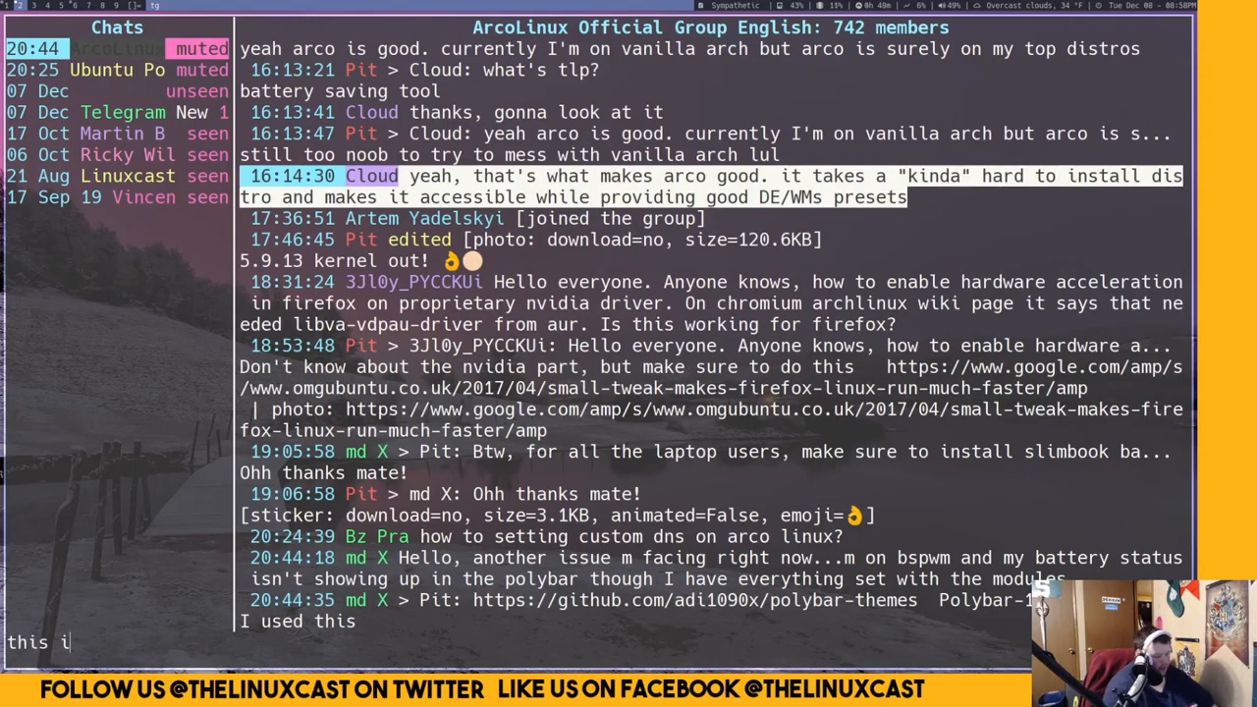
type("s a reply")
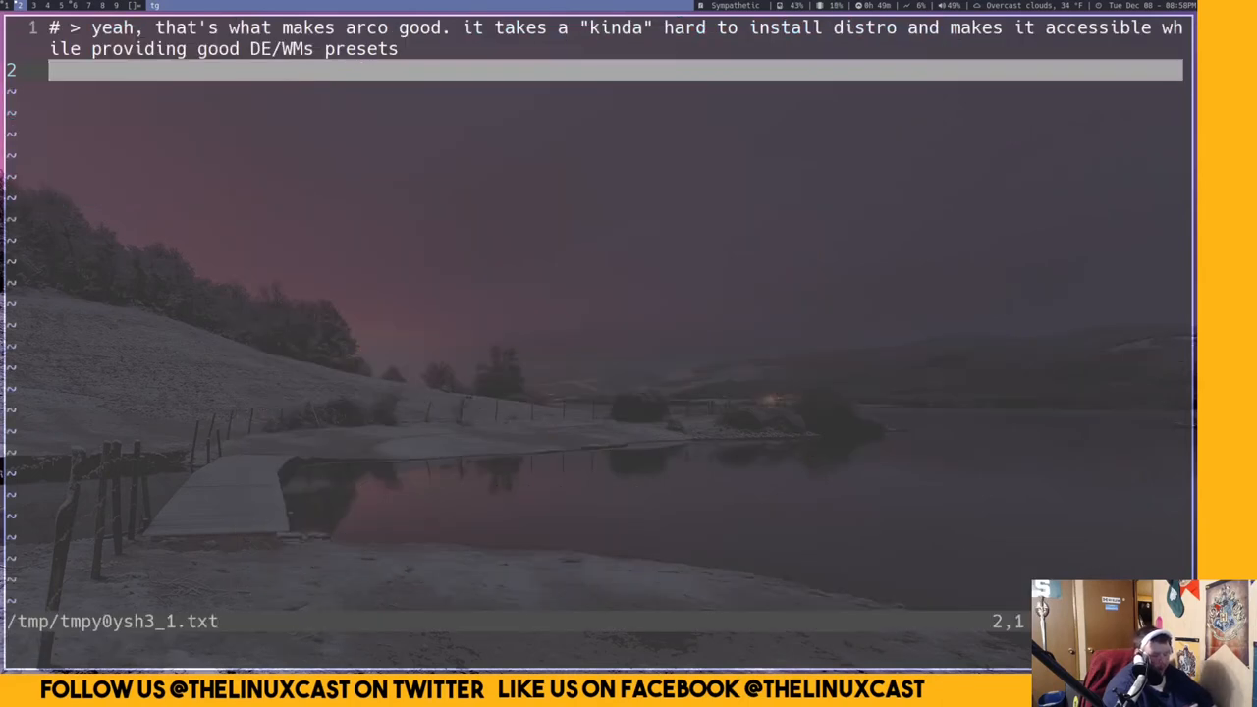
type("This i")
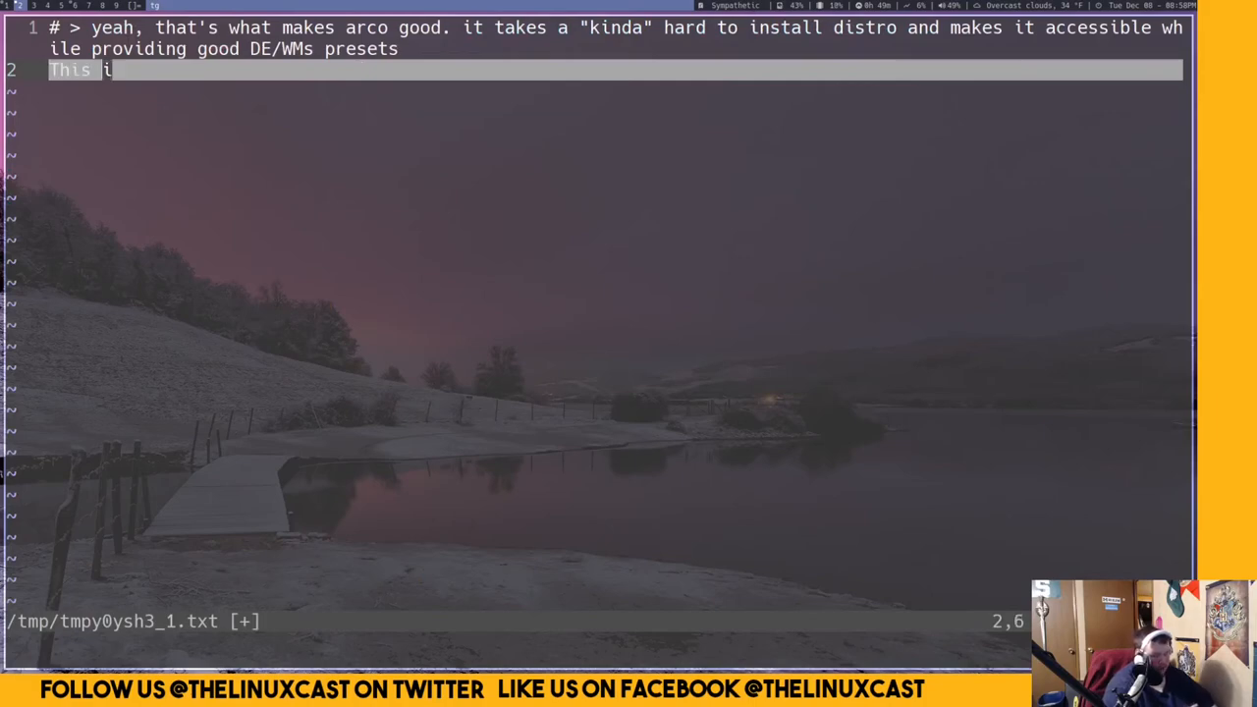
type("s a reply")
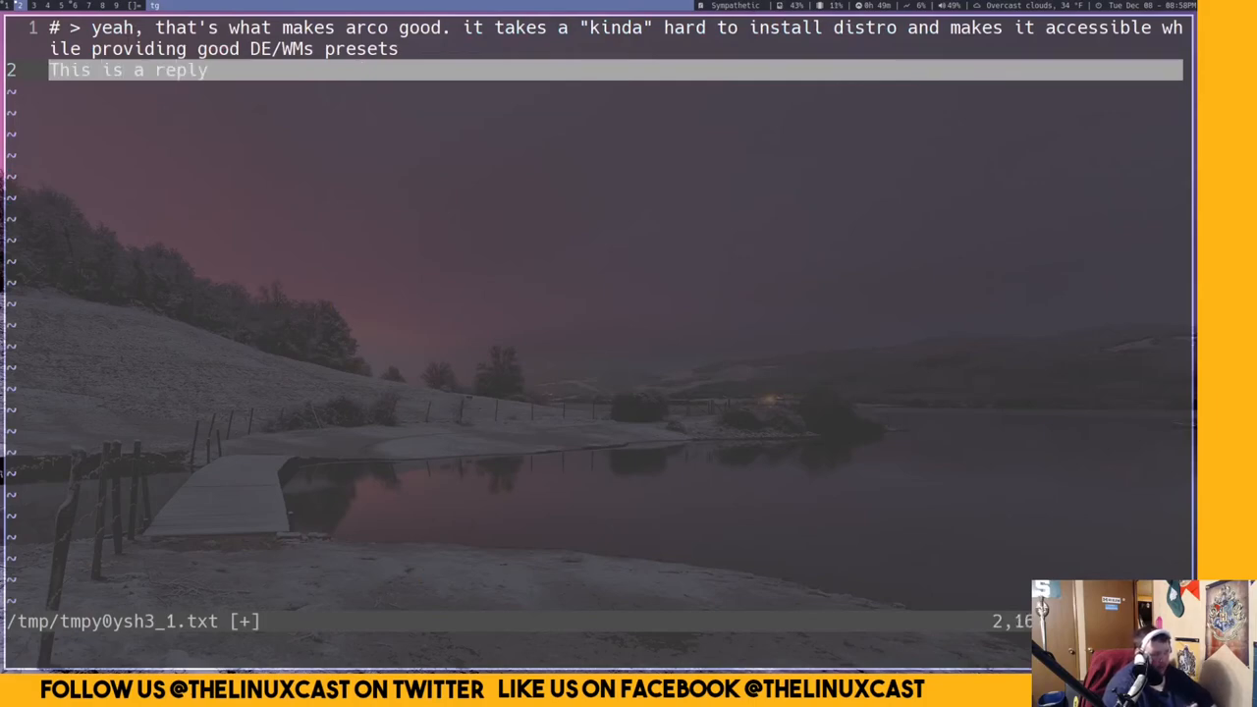